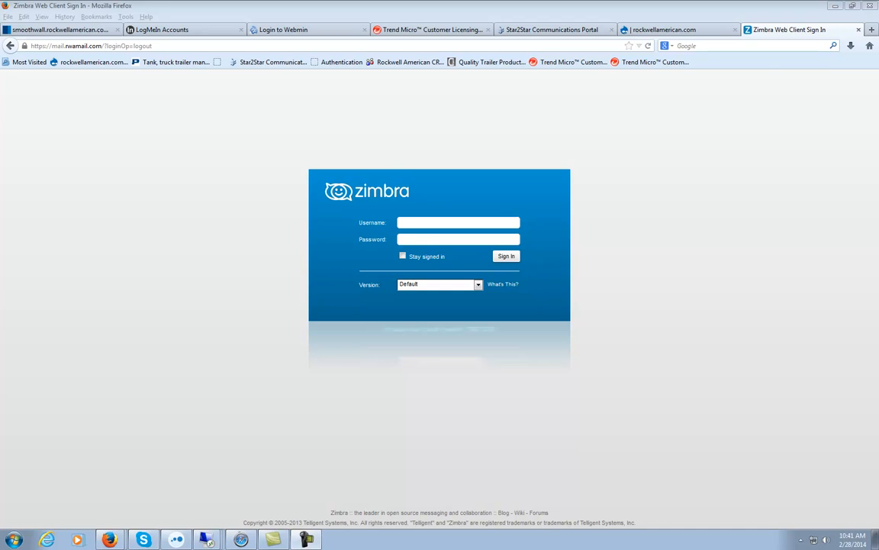
Sign in to the Zimbra mail account with the entered username and password.
click(458, 223)
text(ddyche)
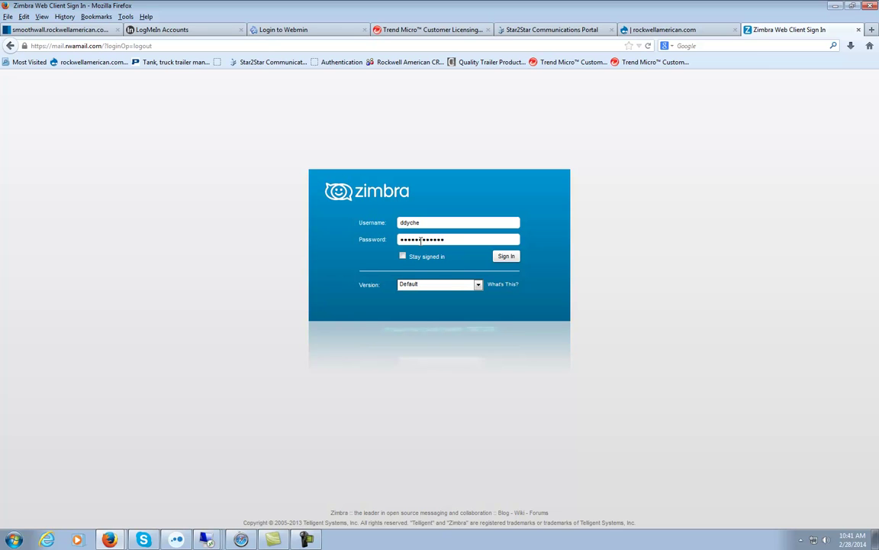
click(507, 256)
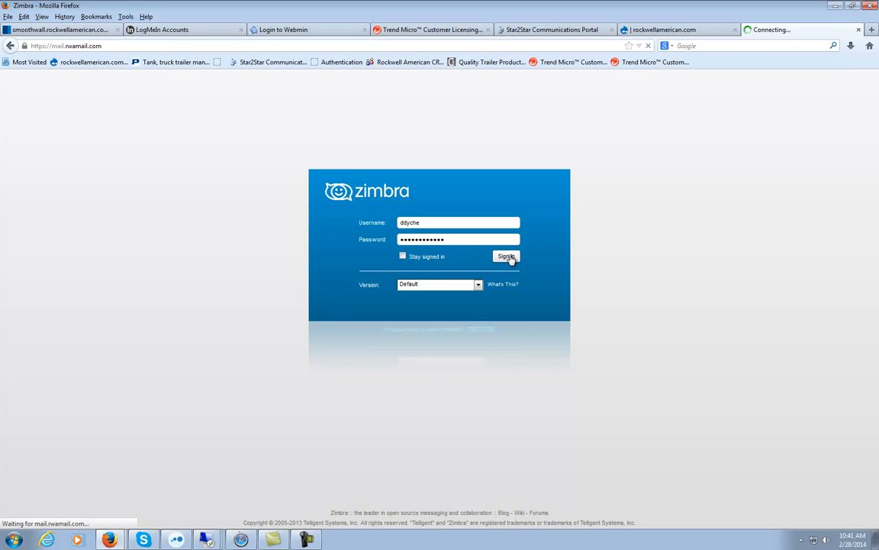
Go from the loaded inbox to the Preferences General settings page.
click(507, 256)
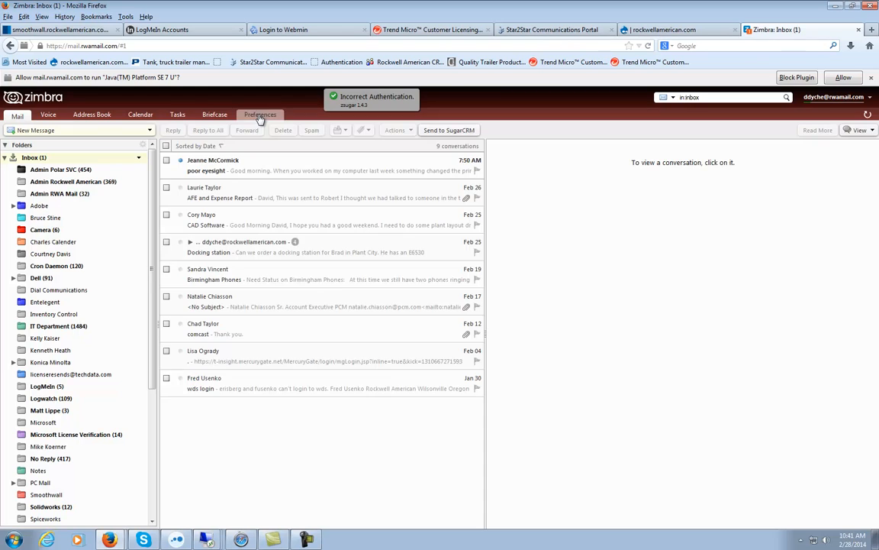
click(259, 115)
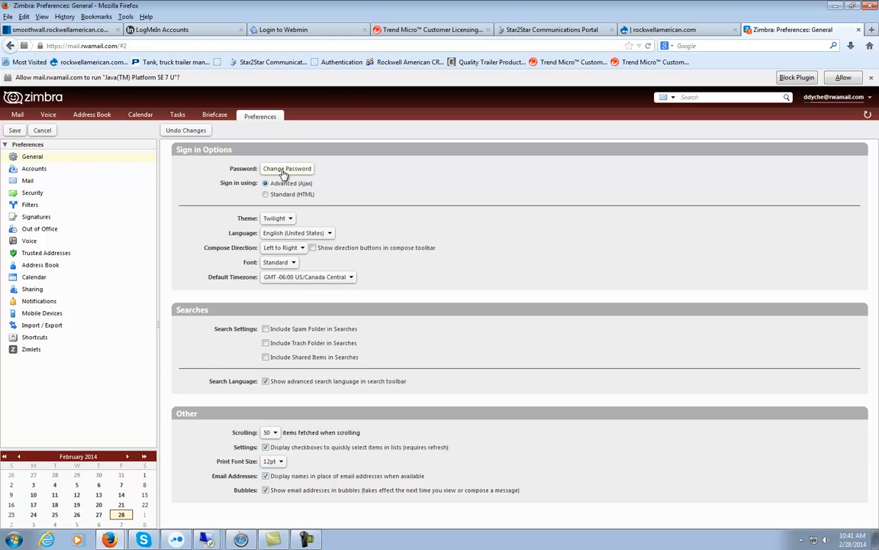
Submit a password change whose new and confirm passwords don't match, getting it rejected.
click(287, 168)
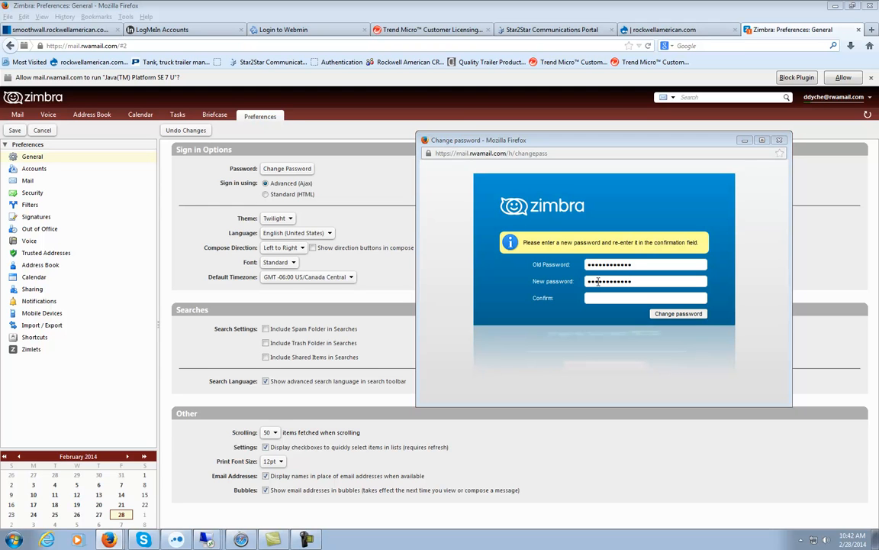
click(645, 297)
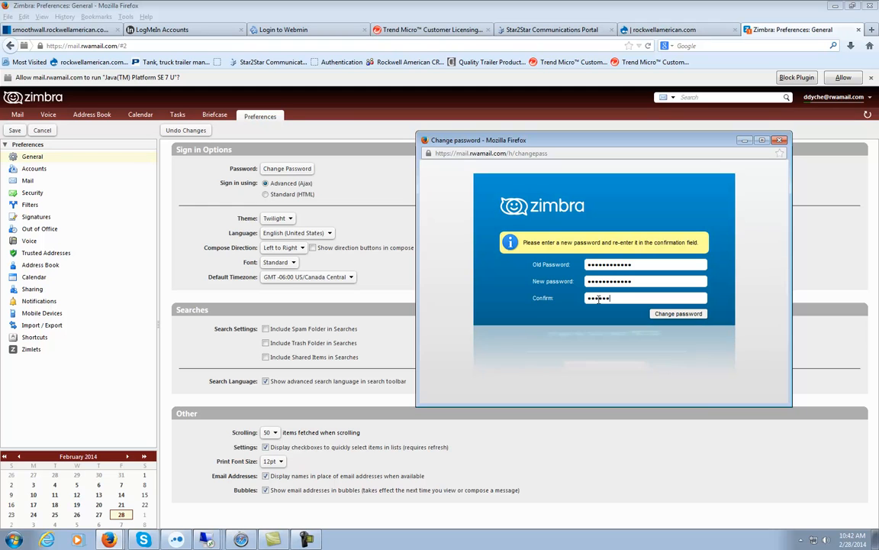
text(••••••)
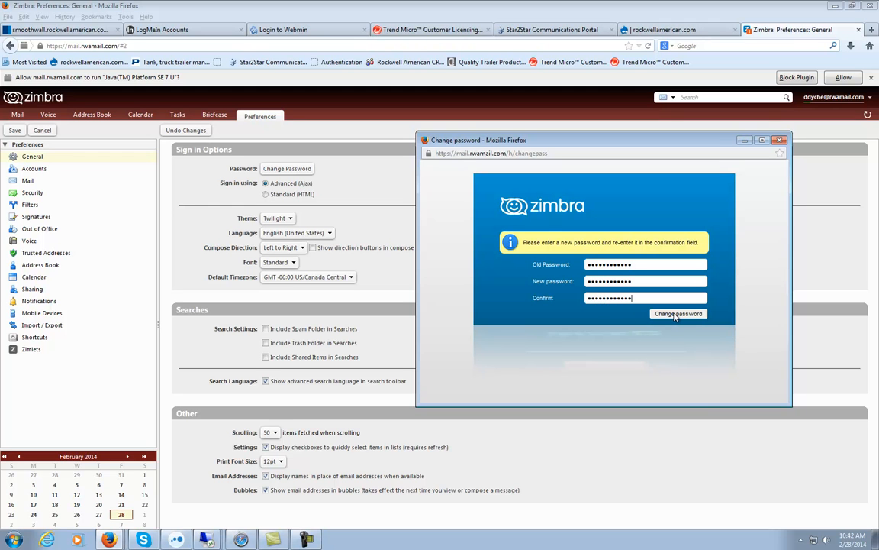
click(678, 314)
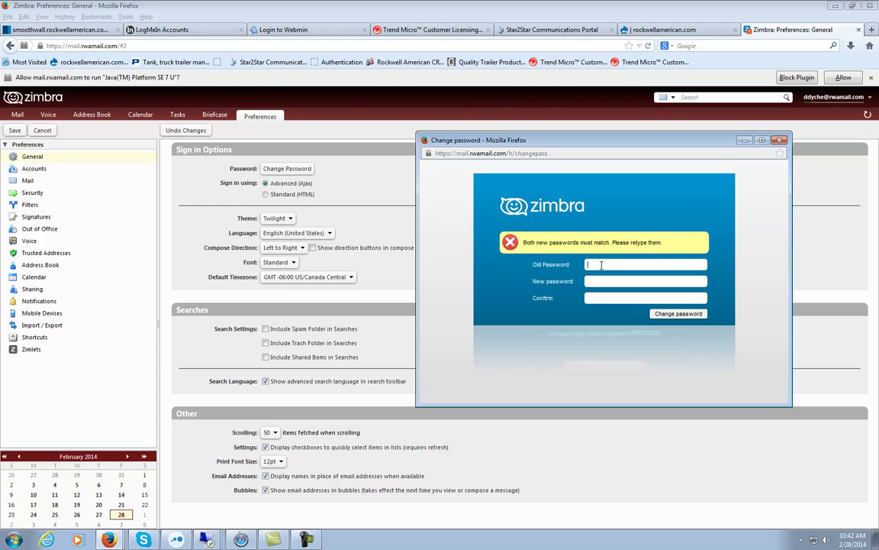
Re-enter matching old, new and confirm passwords so the change is accepted.
text(•)
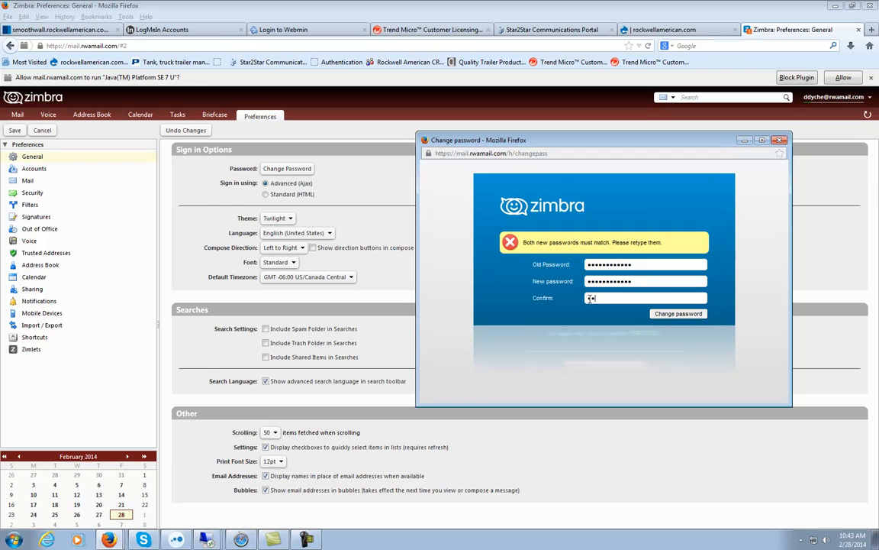
text(••••••)
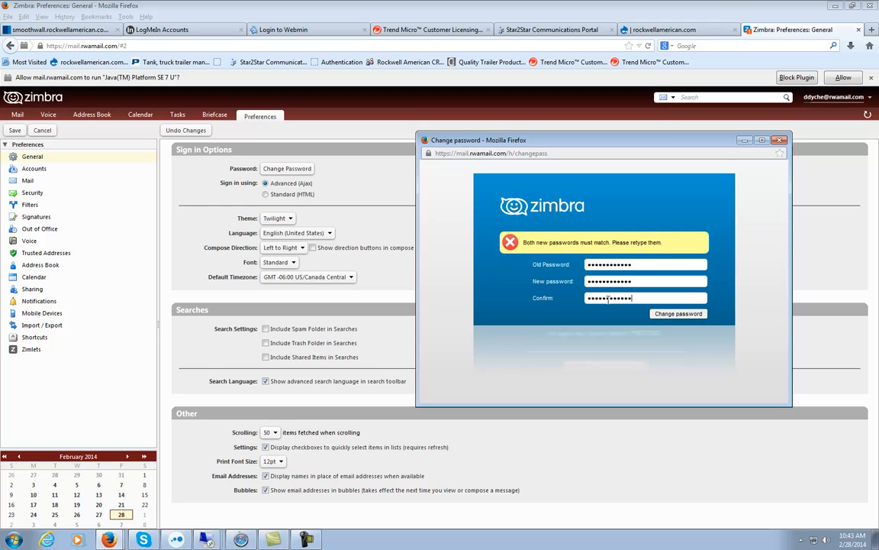
click(678, 313)
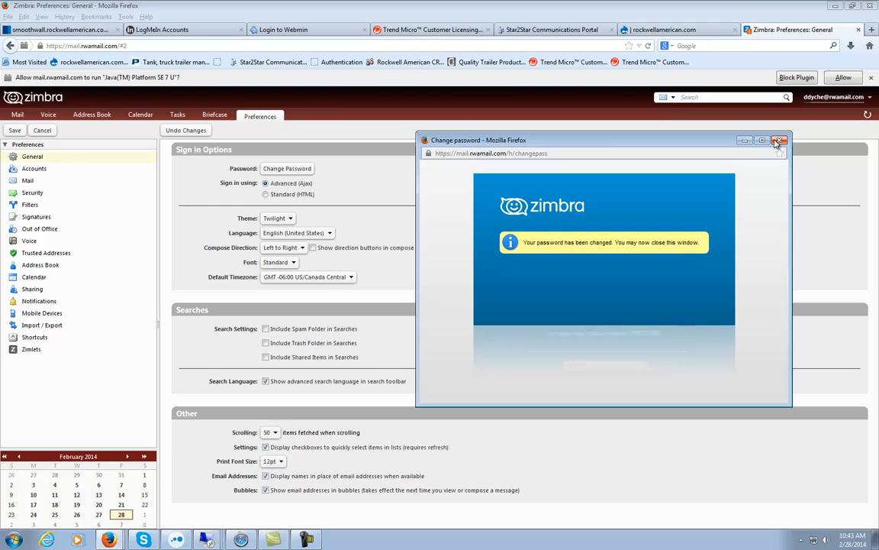
Close the confirmation window and show the account name dropdown menu.
click(781, 140)
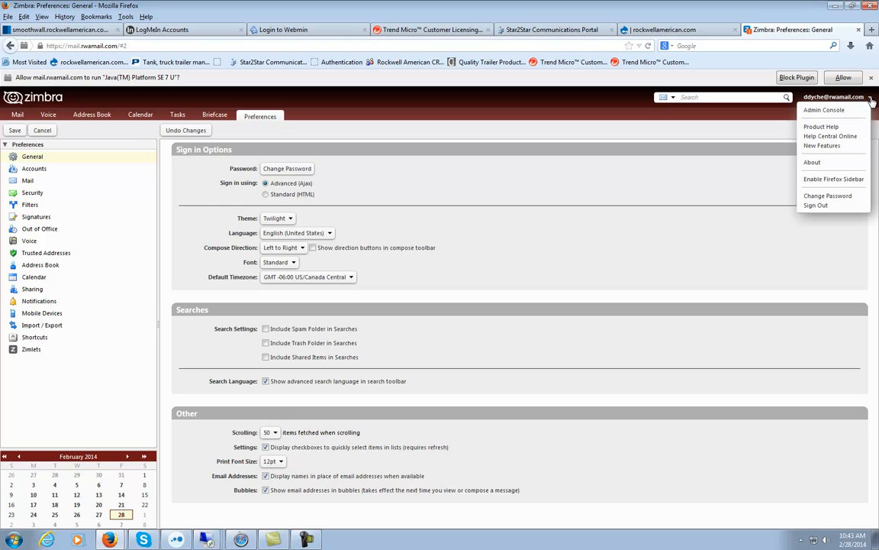
mouse_move(833, 95)
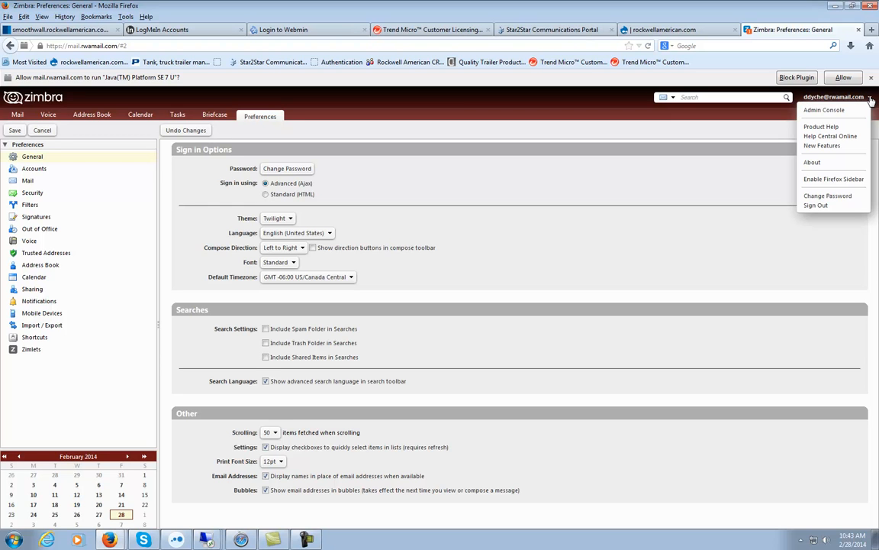
mouse_move(864, 104)
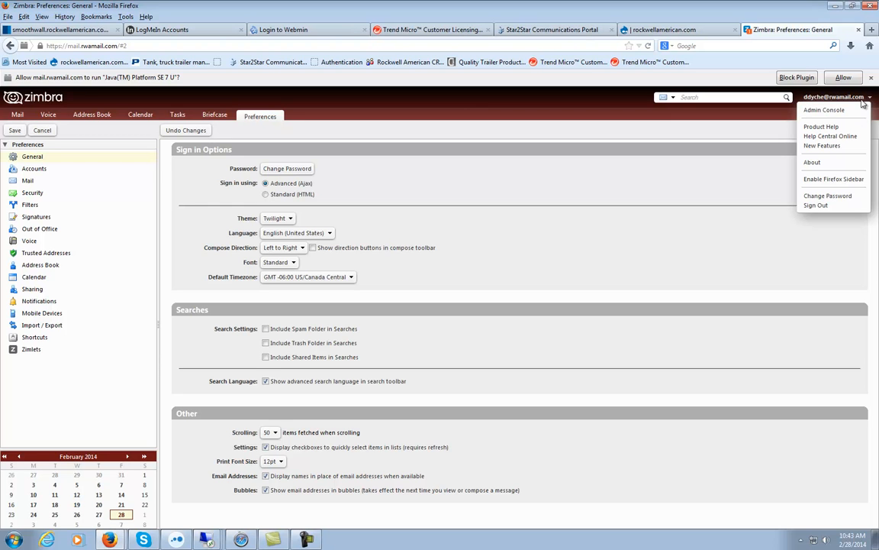
mouse_move(834, 195)
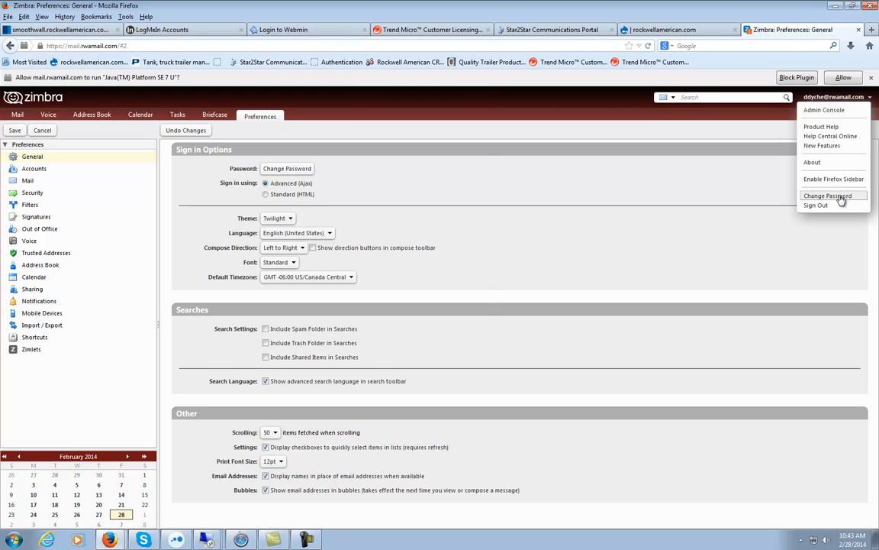
Reach the empty Change Password form from the account dropdown and dismiss it.
click(824, 196)
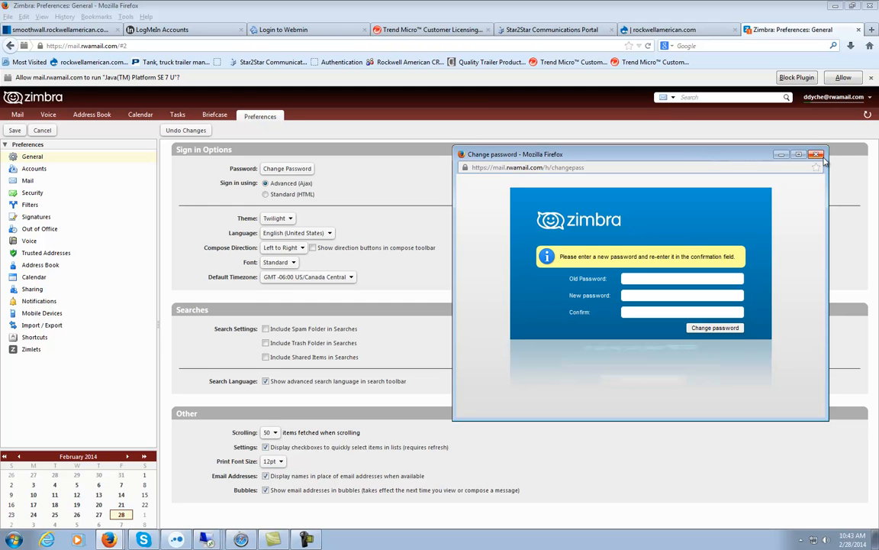
mouse_move(818, 156)
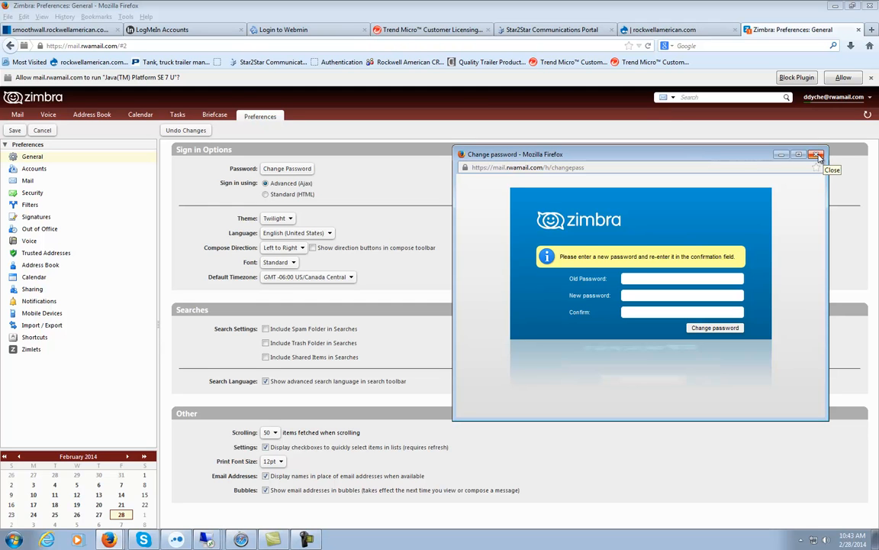
click(681, 278)
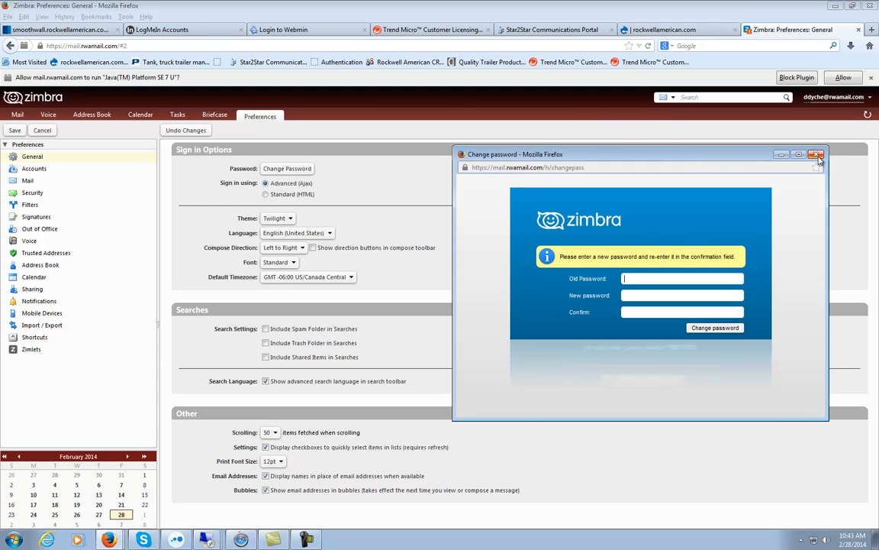
mouse_move(818, 160)
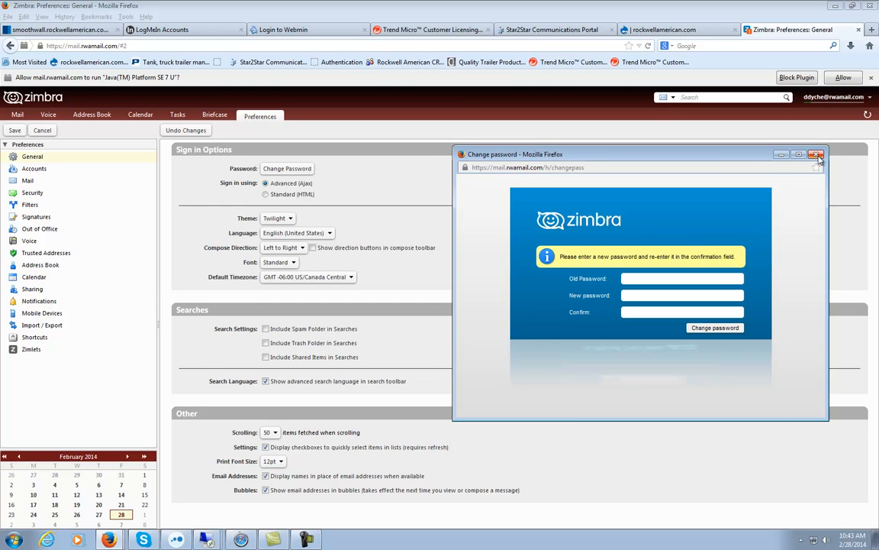
click(681, 278)
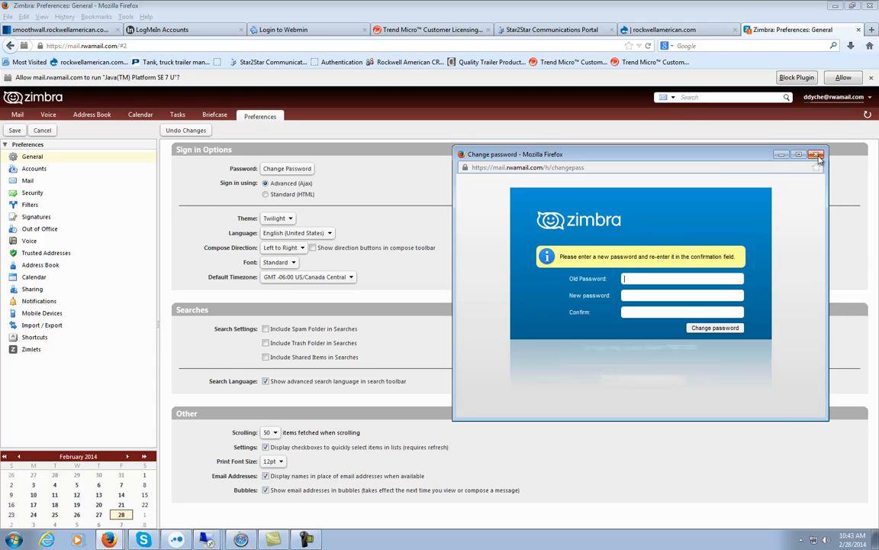